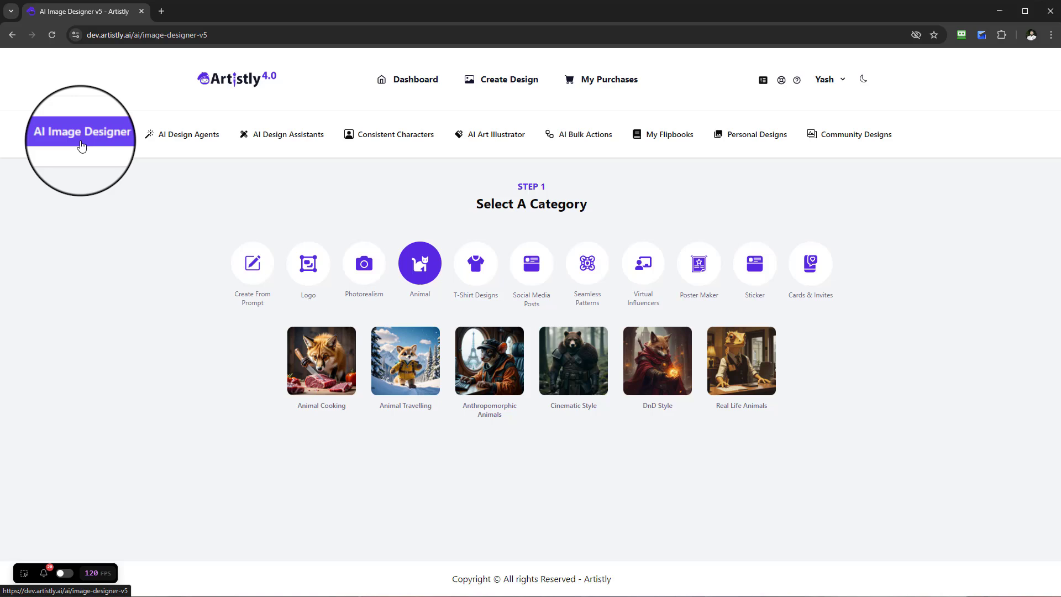
Switch the AI Image Designer to the T-Shirt Designs category
click(79, 134)
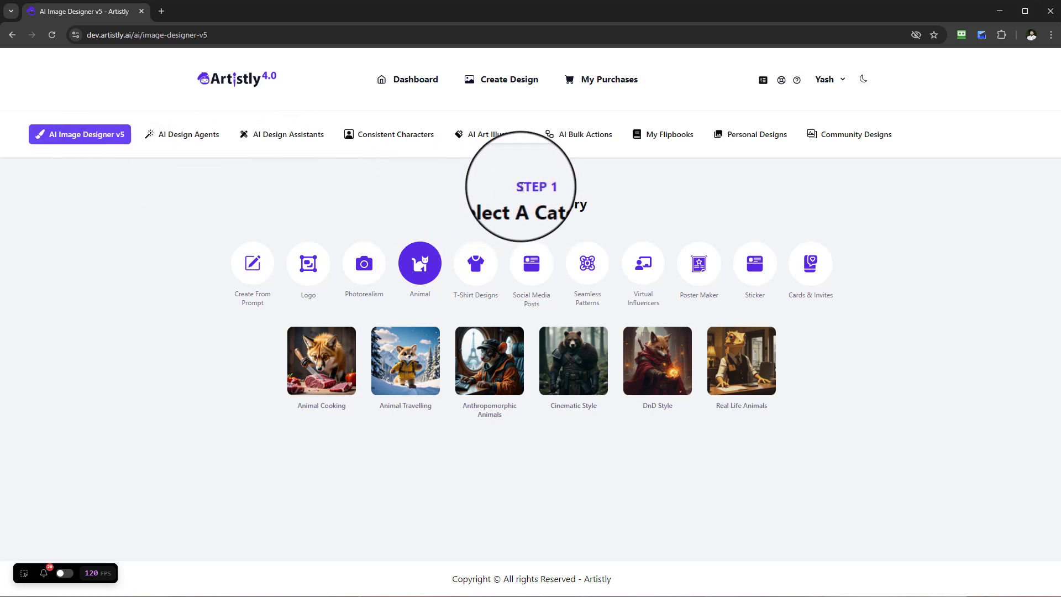
click(474, 263)
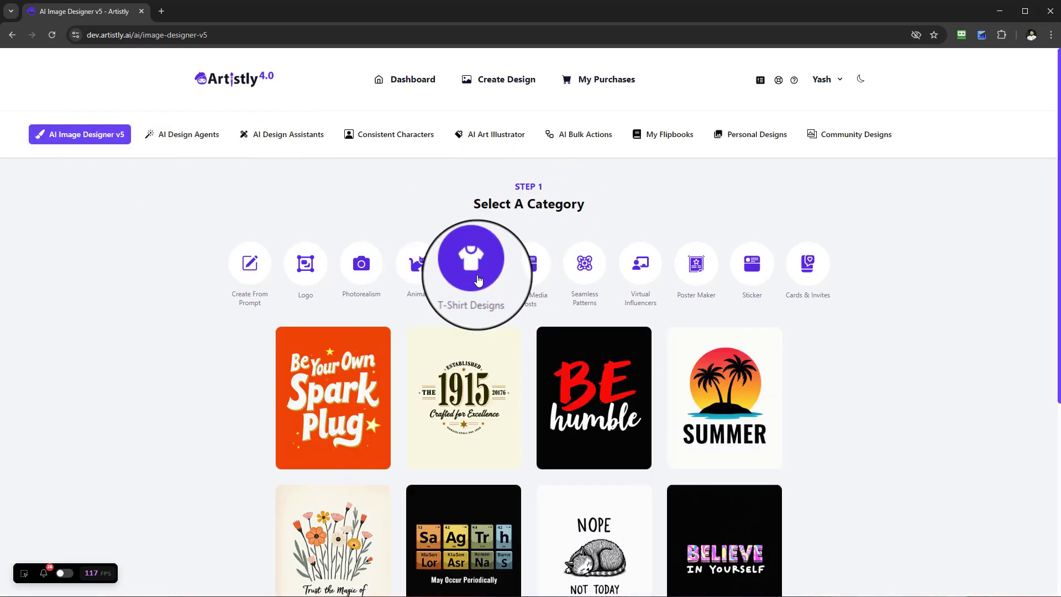
scroll(down, 3)
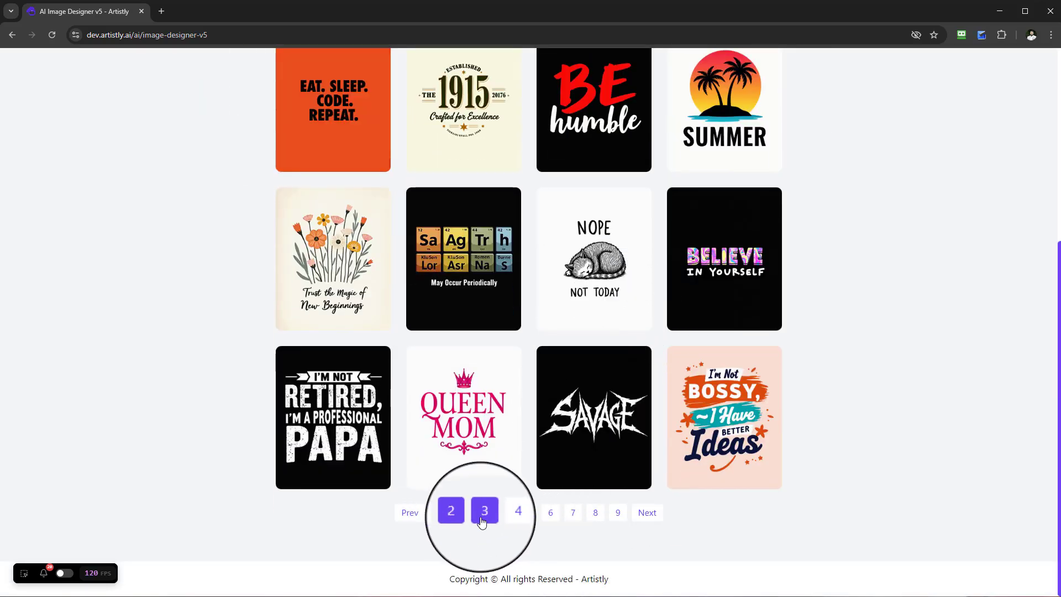
Page through the T-shirt templates to the EAT. SLEEP. CODE. REPEAT. one
click(530, 511)
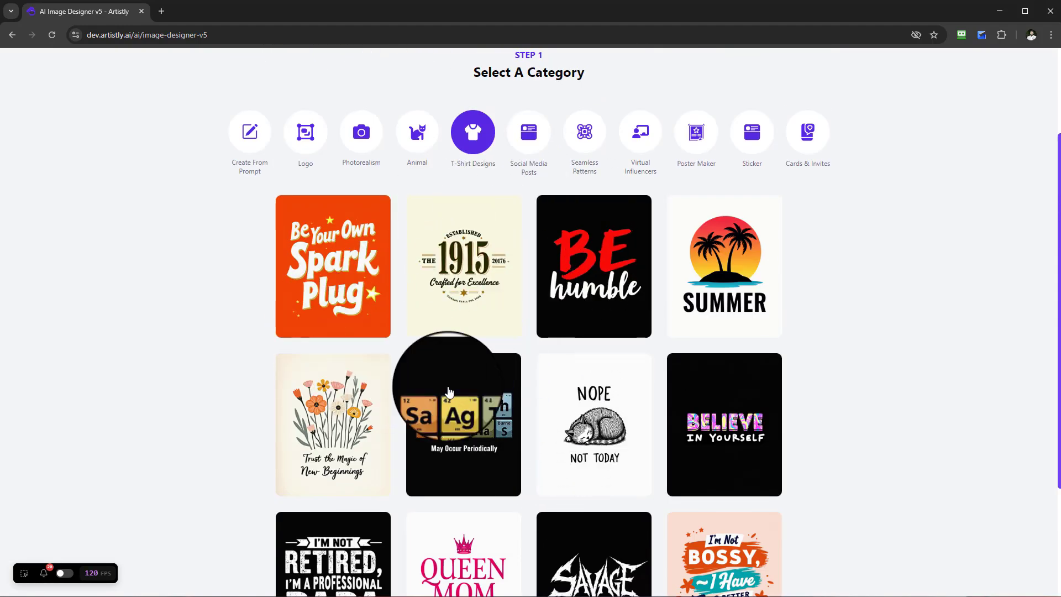
scroll(down, 3)
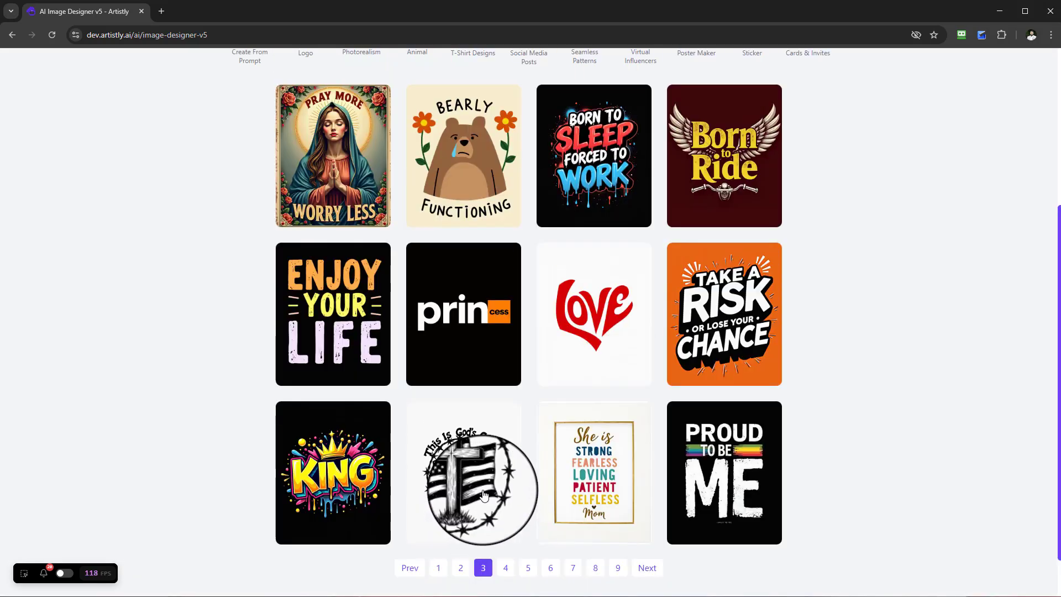
click(459, 568)
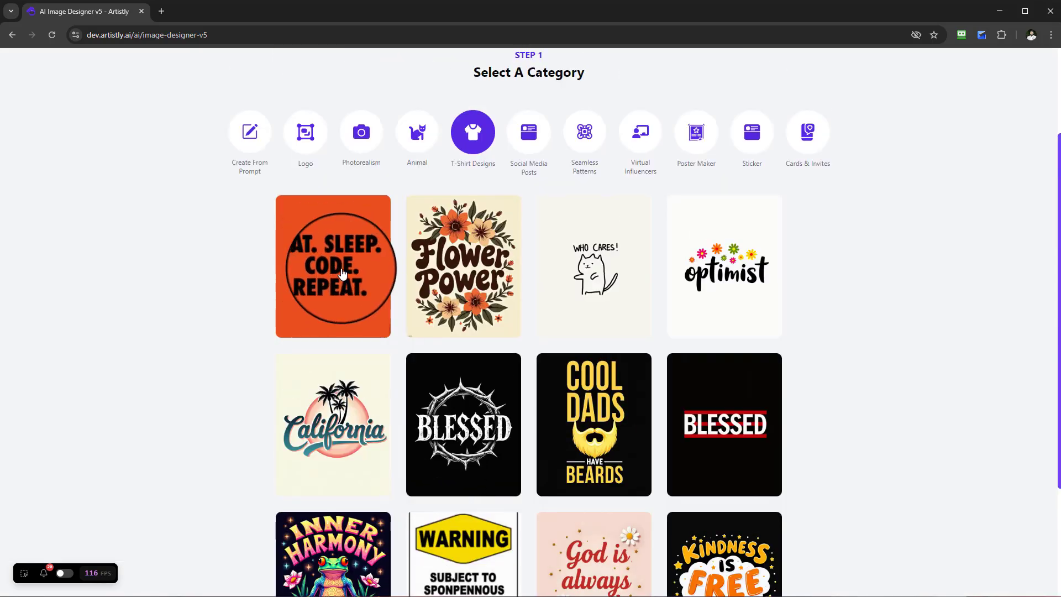
Start from the EAT. SLEEP. CODE. REPEAT. template and reword it to HAT. BAT. CODE. REPEAT
click(333, 266)
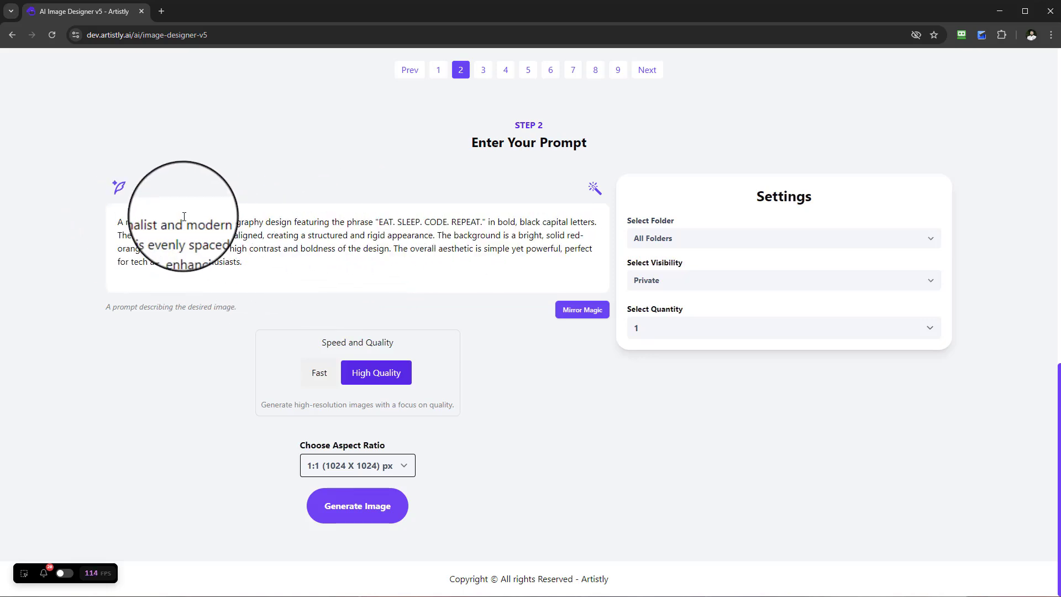
mouse_move(485, 224)
text(H)
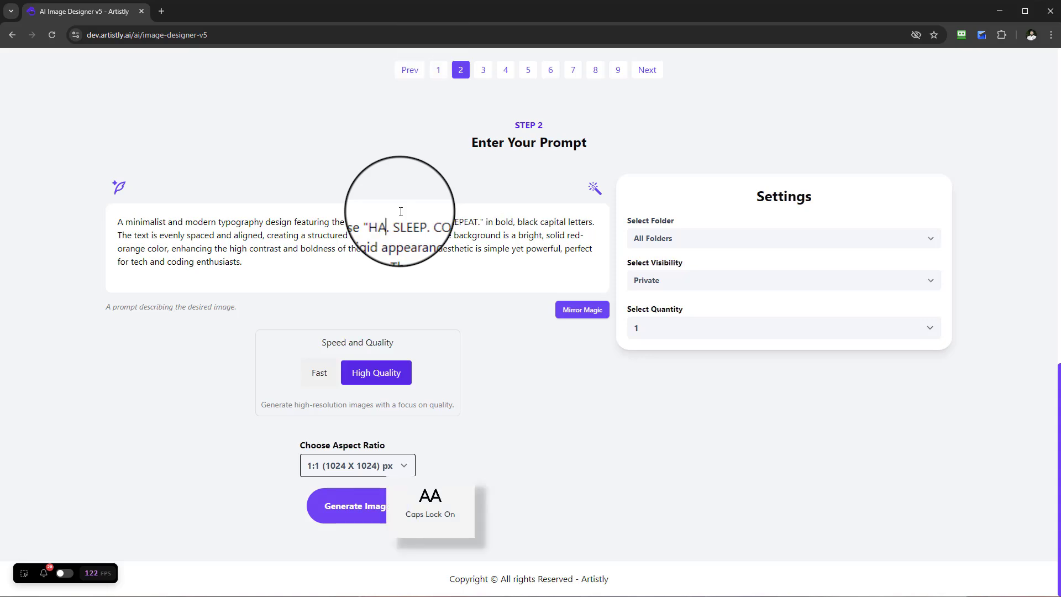
double_click(420, 222)
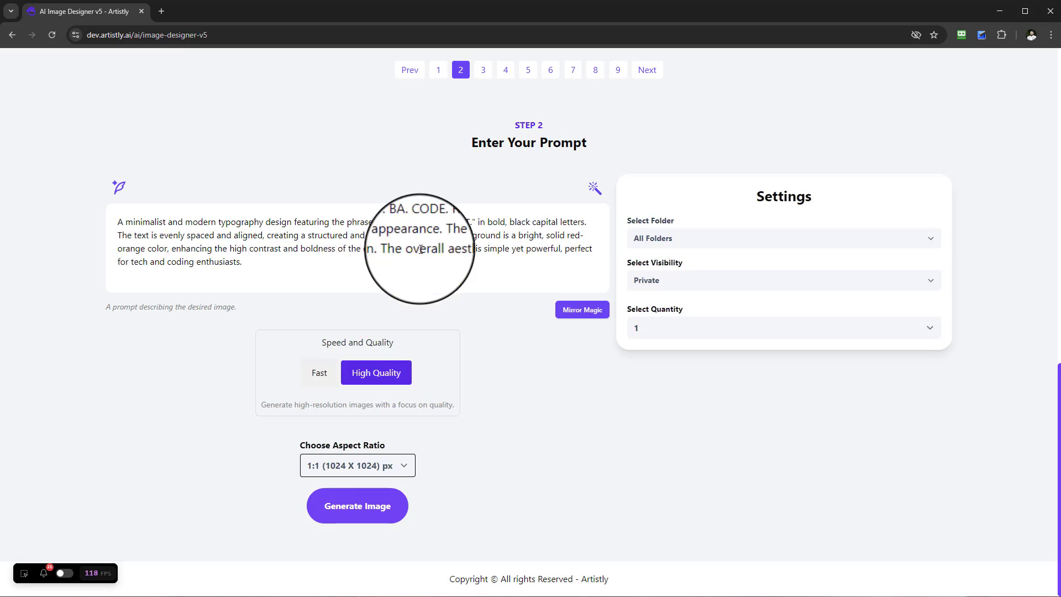
double_click(470, 222)
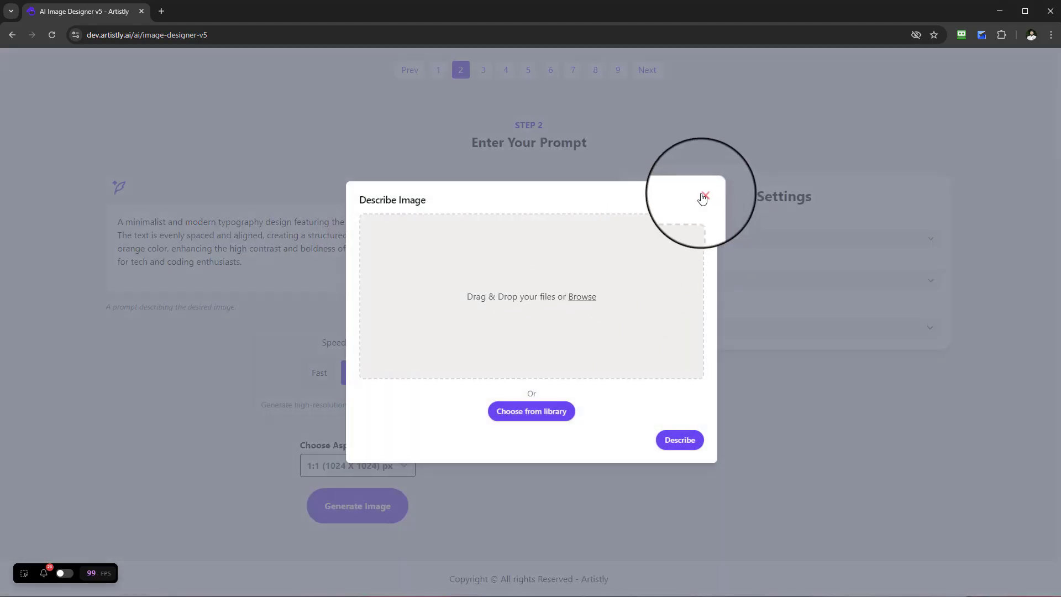
Close the description popup and set the quantity to 4 images
click(705, 198)
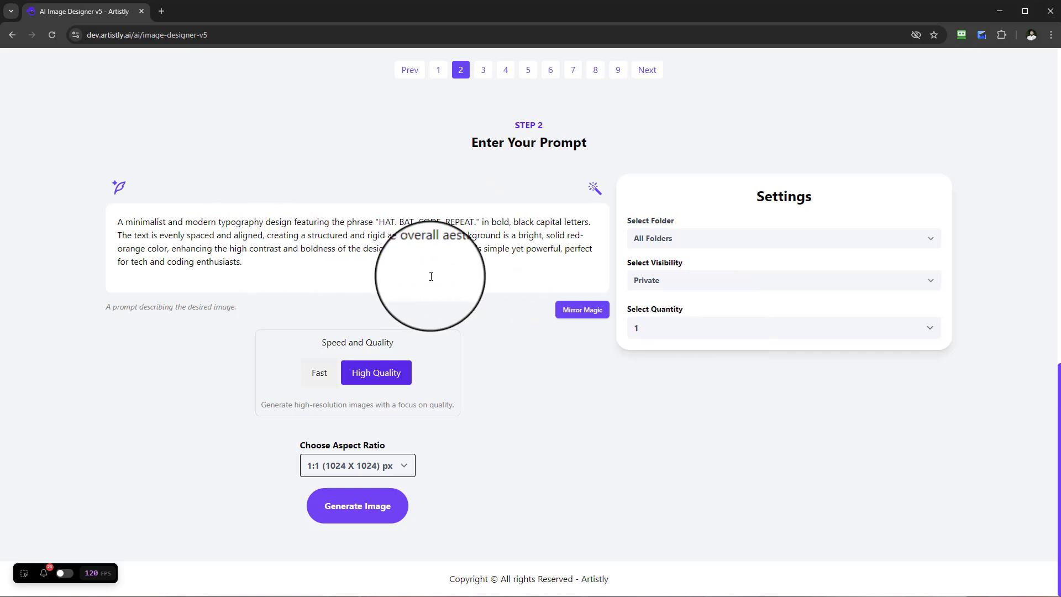
mouse_move(570, 236)
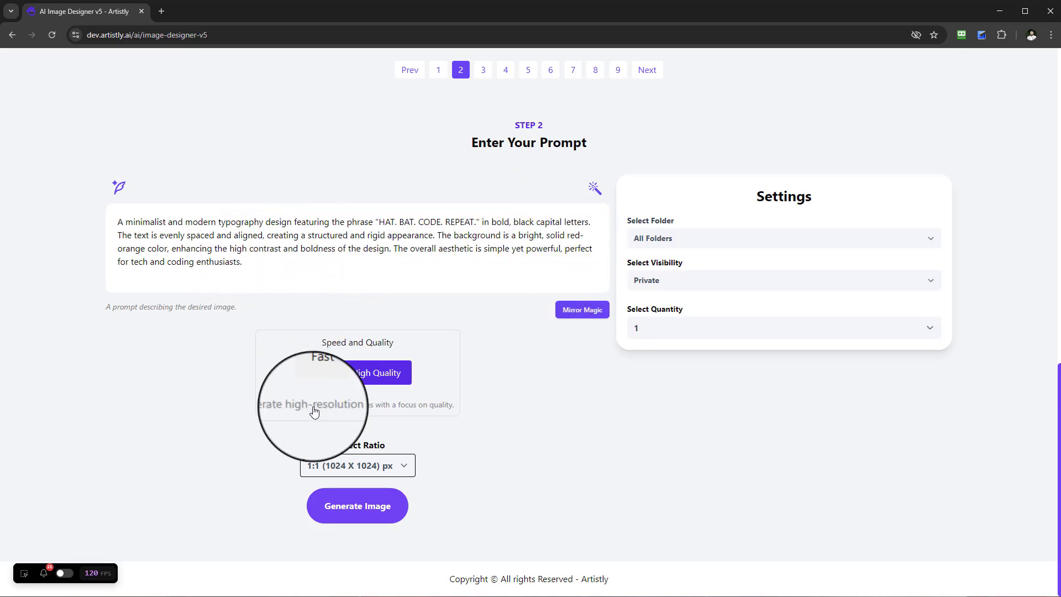
click(782, 327)
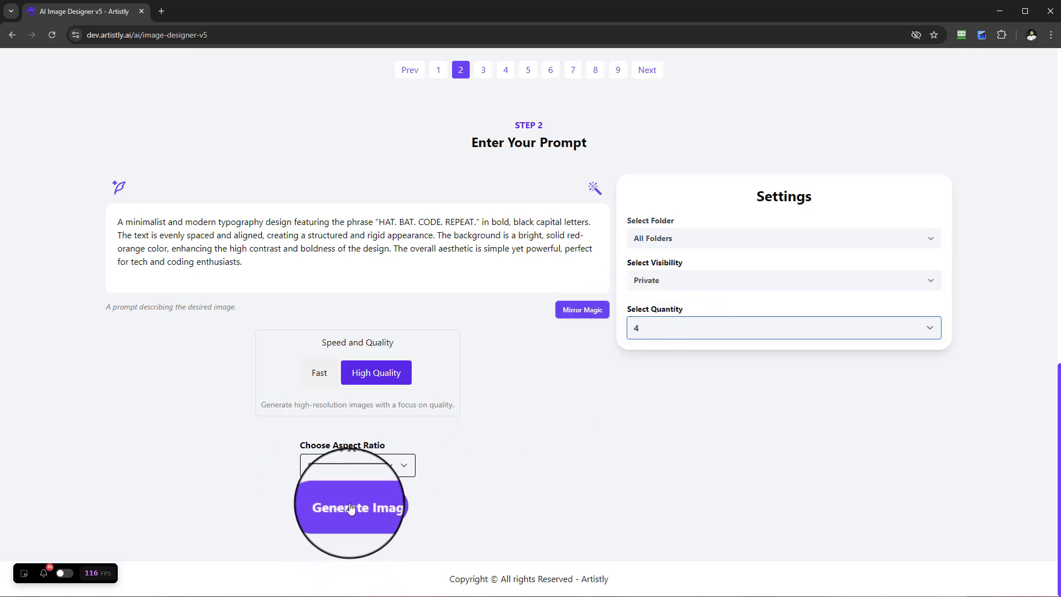
Generate the four designs and check a still-processing tile's details
click(352, 508)
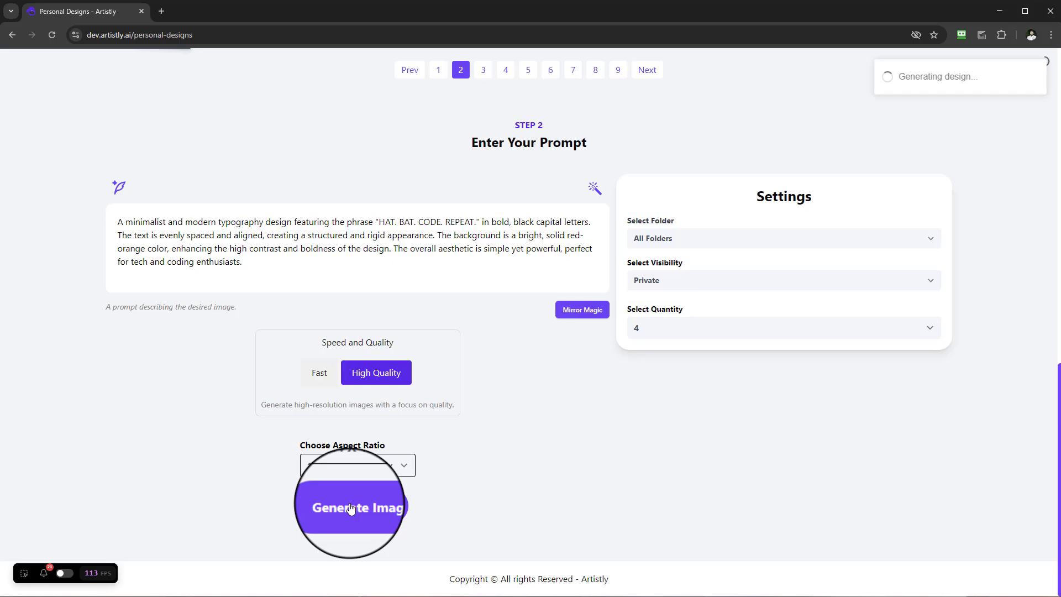
click(351, 507)
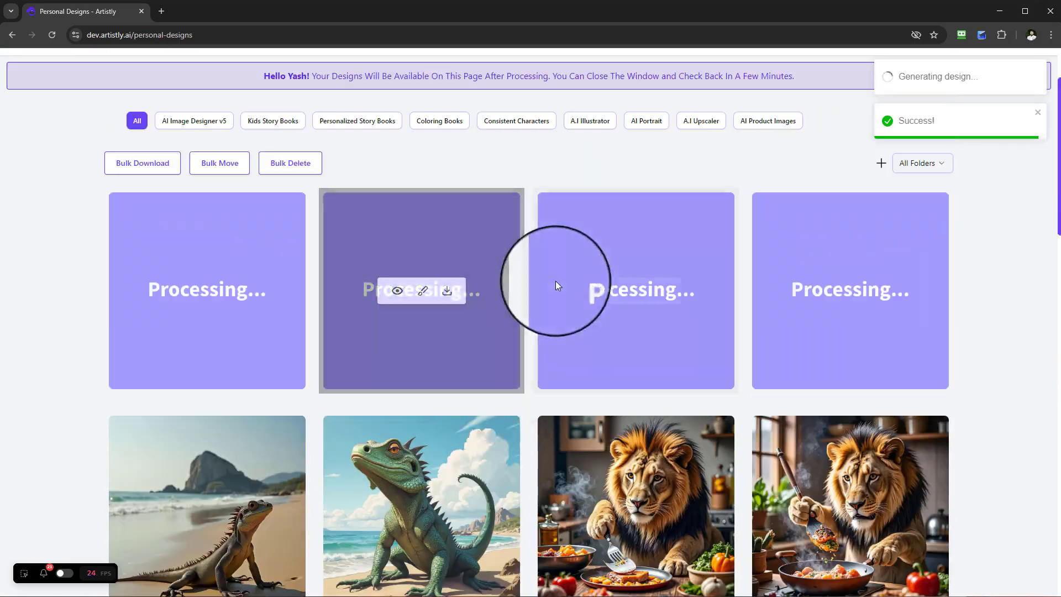
click(397, 291)
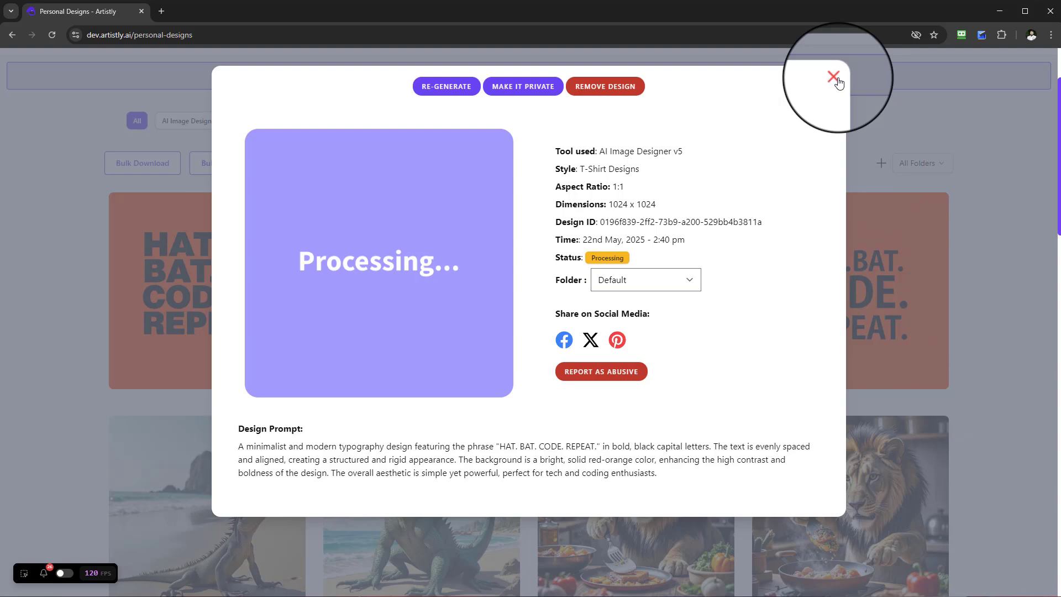
click(833, 77)
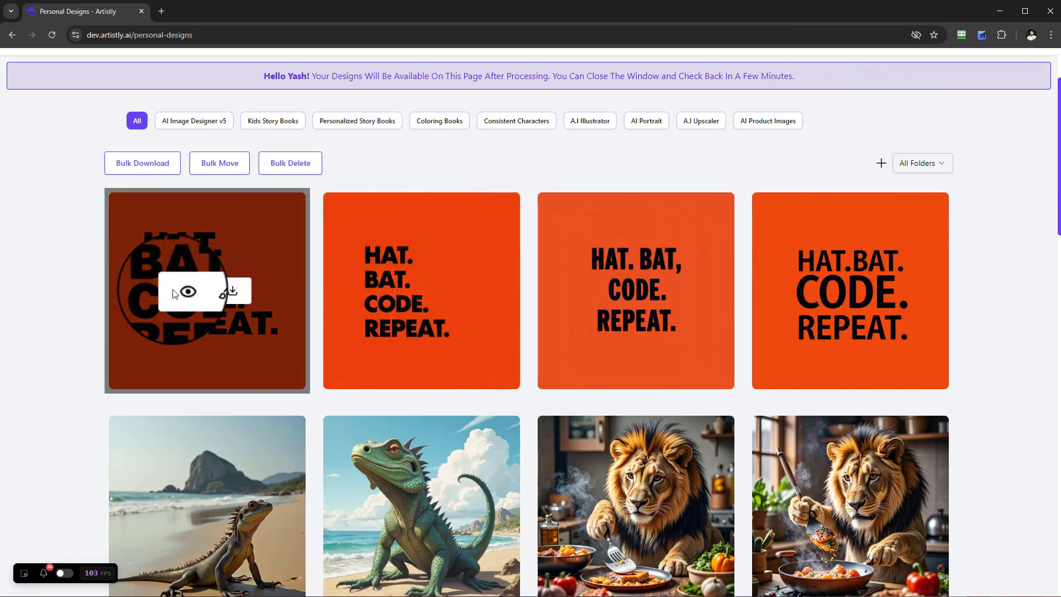
View the first and second finished HAT. BAT. CODE. REPEAT. designs in detail
click(187, 292)
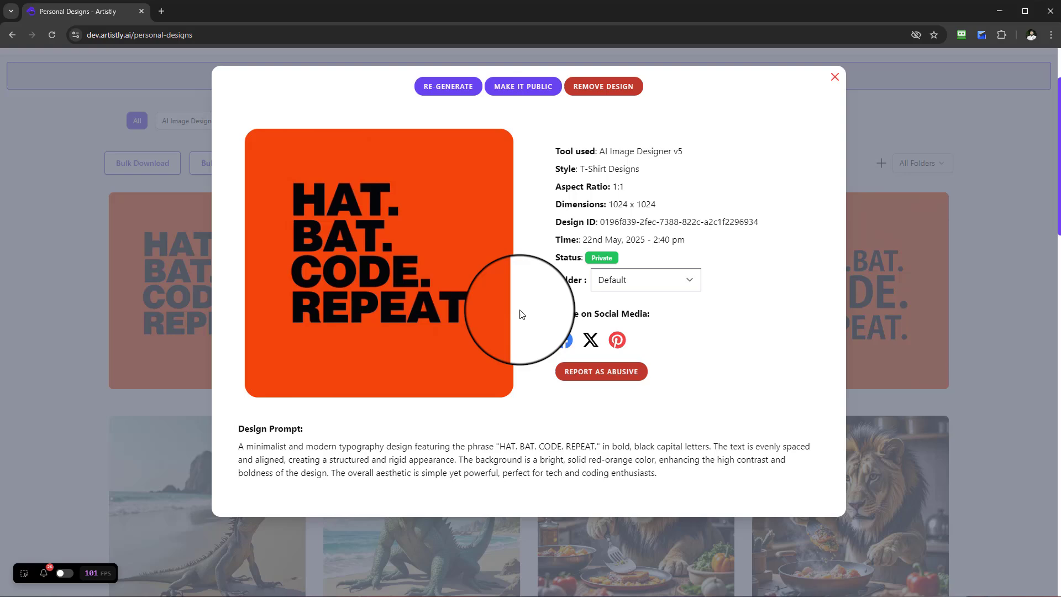
click(834, 76)
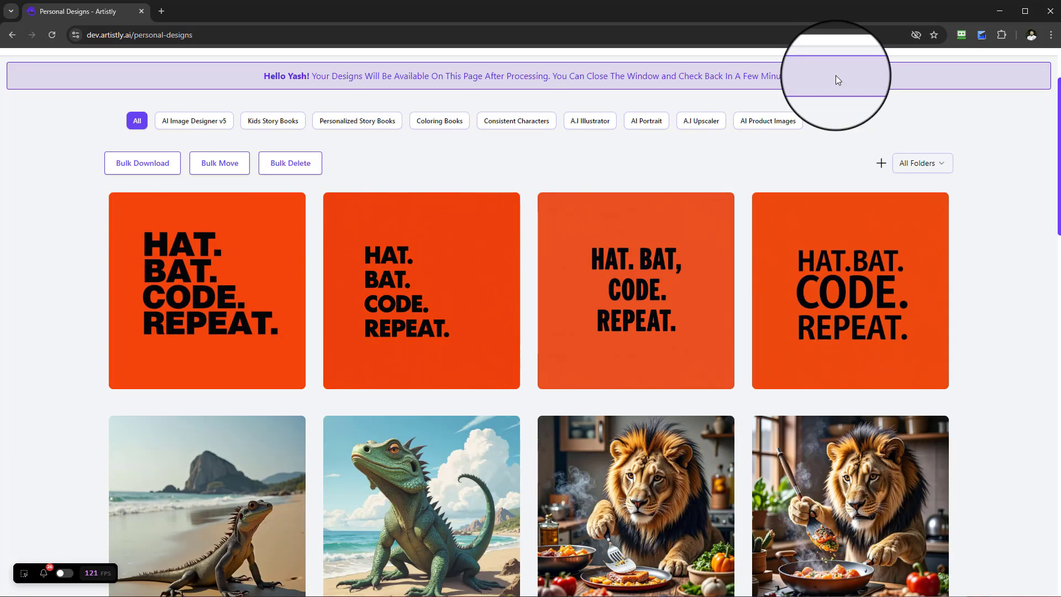
mouse_move(420, 290)
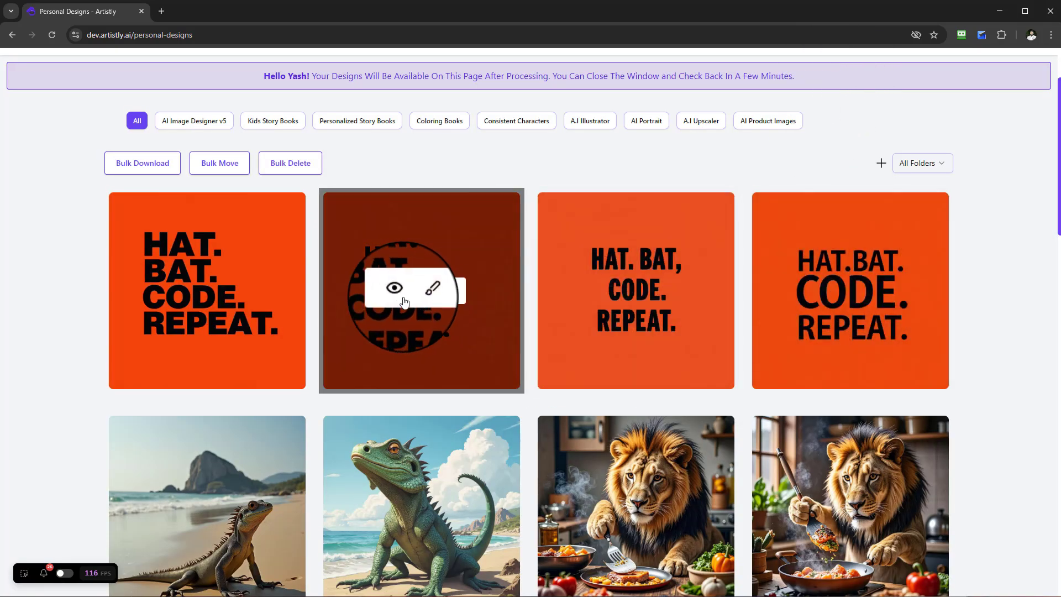
click(393, 288)
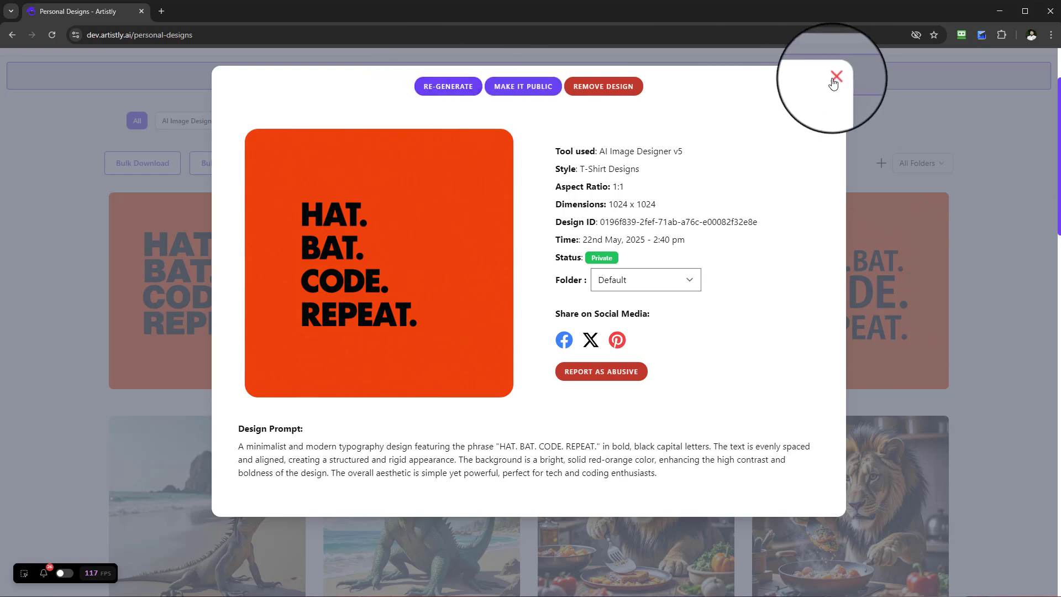
click(837, 75)
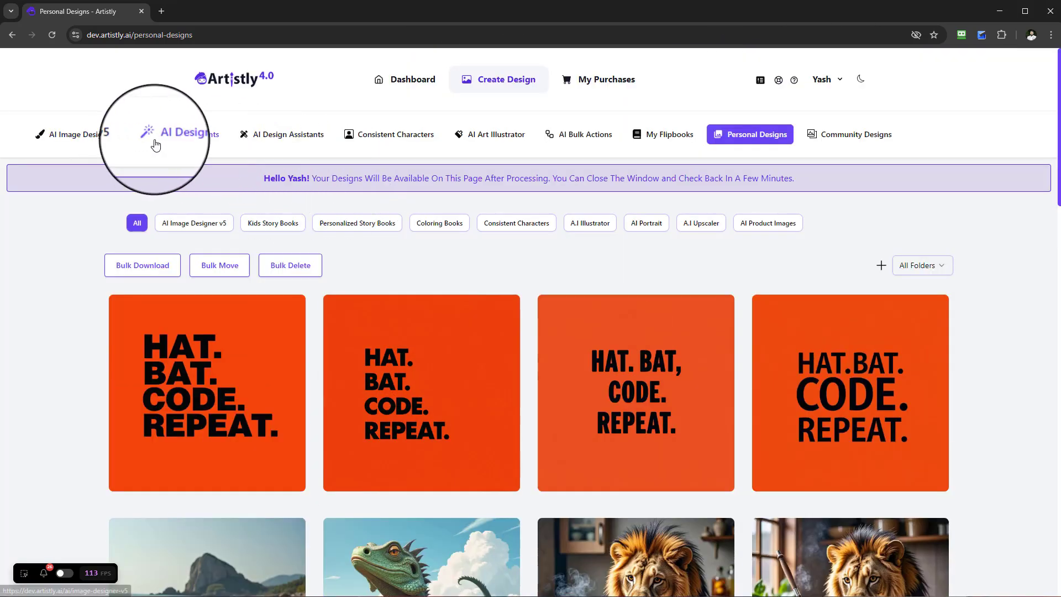
Generate four BELIEVE IN YOURSELF designs from the designer's default prompt
click(73, 134)
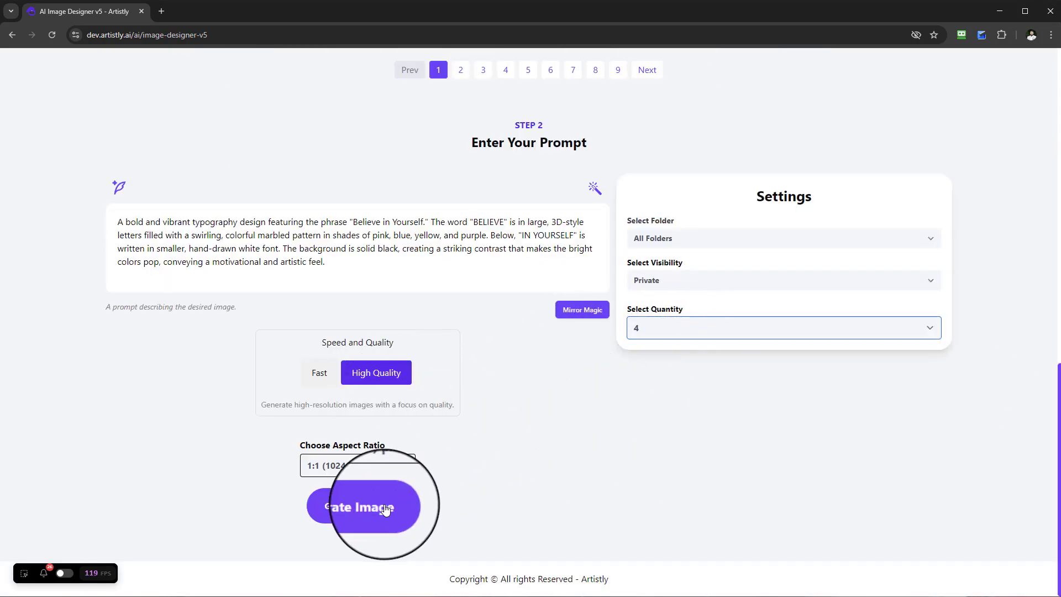
click(367, 507)
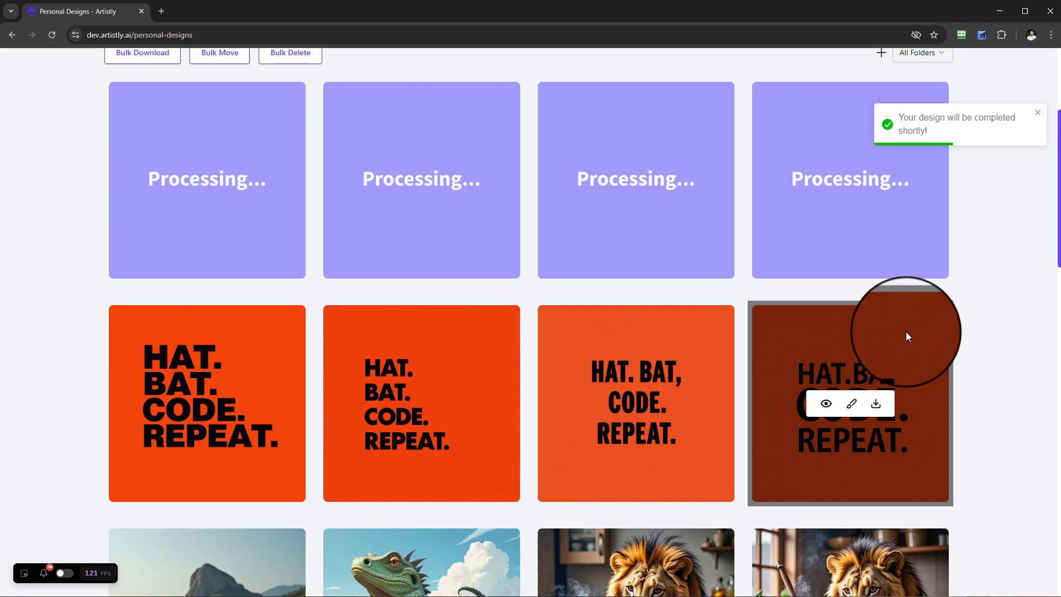
scroll(down, 3)
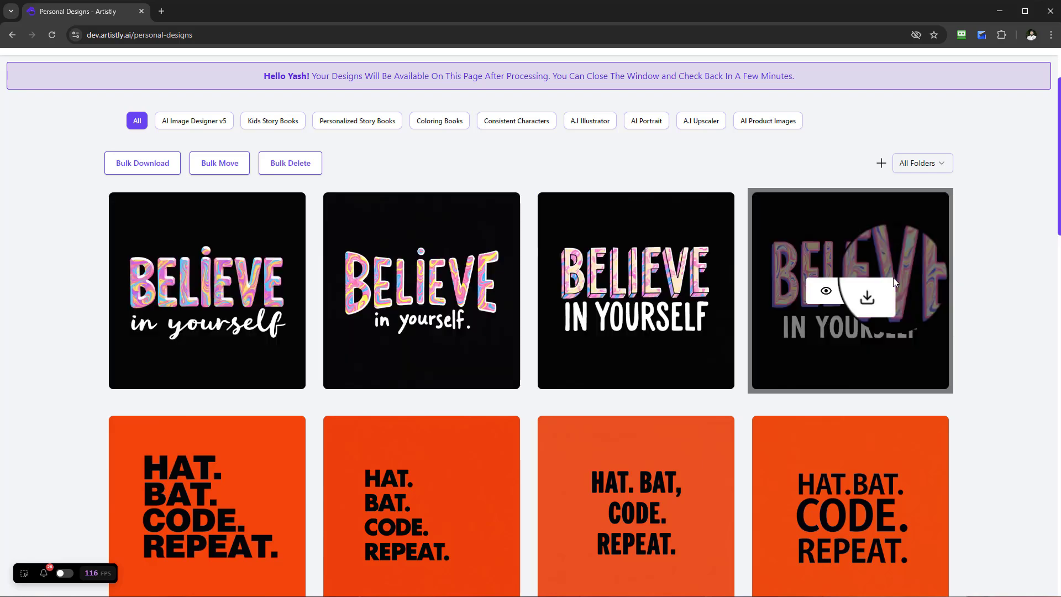
mouse_move(421, 289)
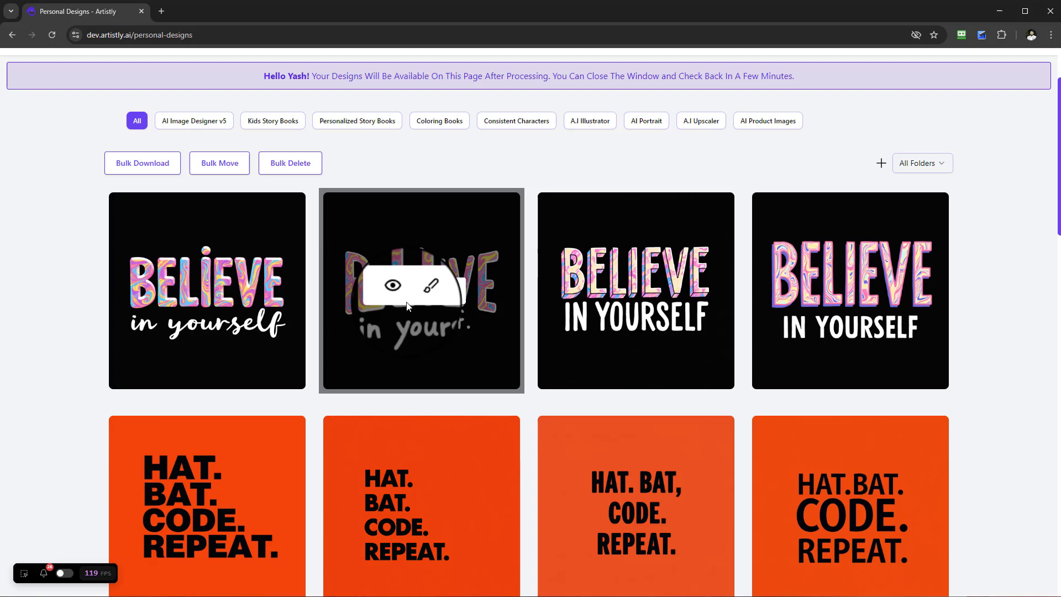
Check the second BELIEVE IN YOURSELF design's details in the gallery
click(420, 290)
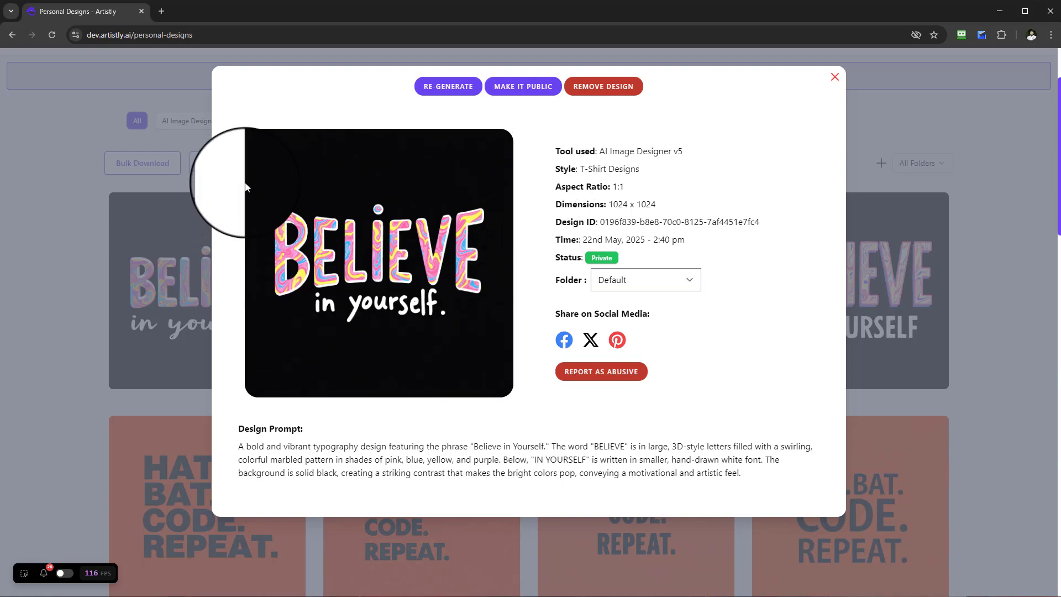
click(835, 77)
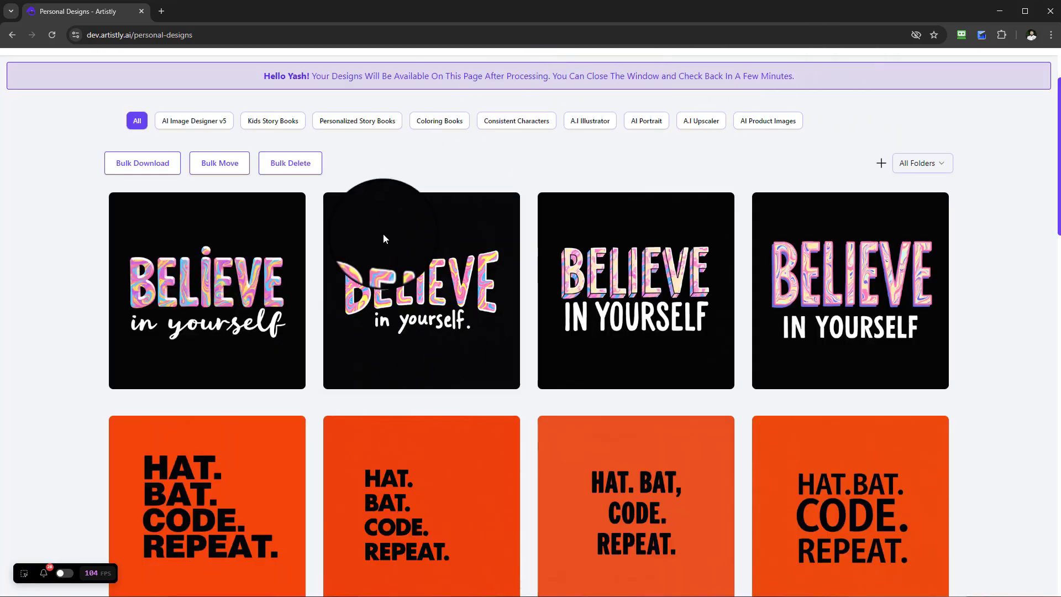
mouse_move(420, 289)
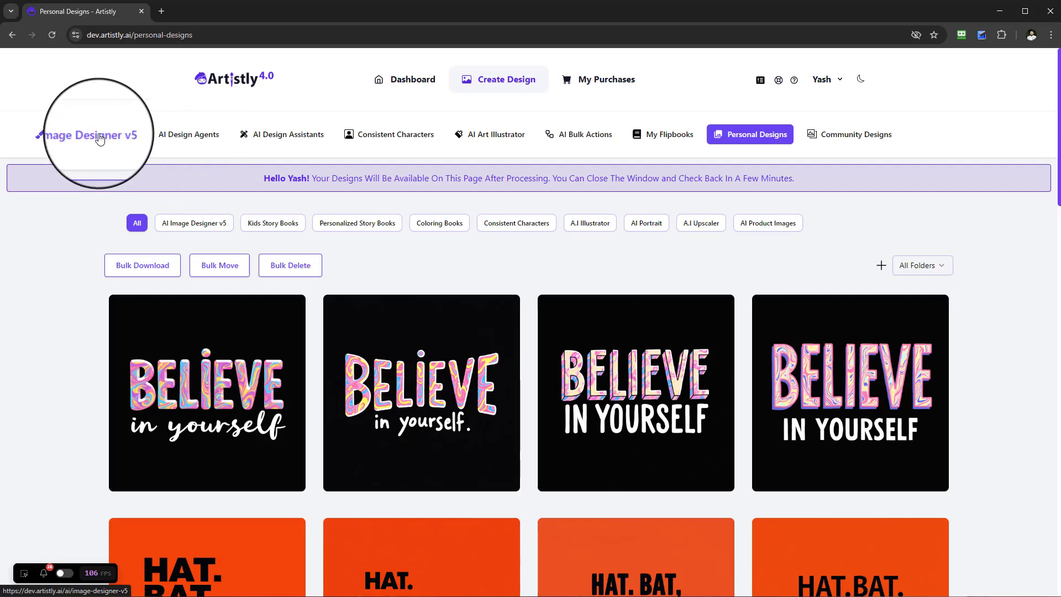
click(89, 134)
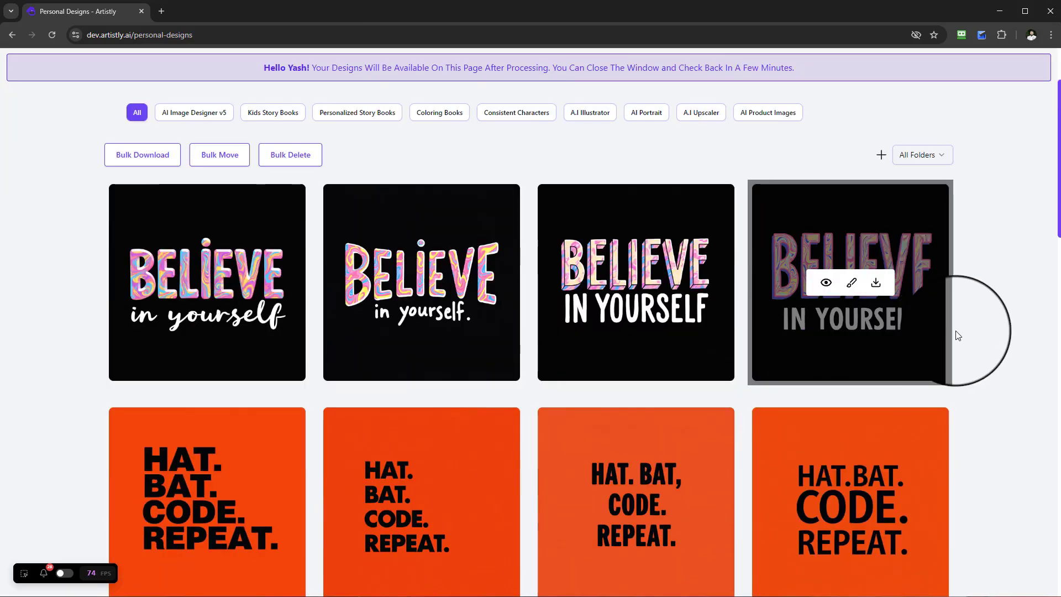
mouse_move(987, 338)
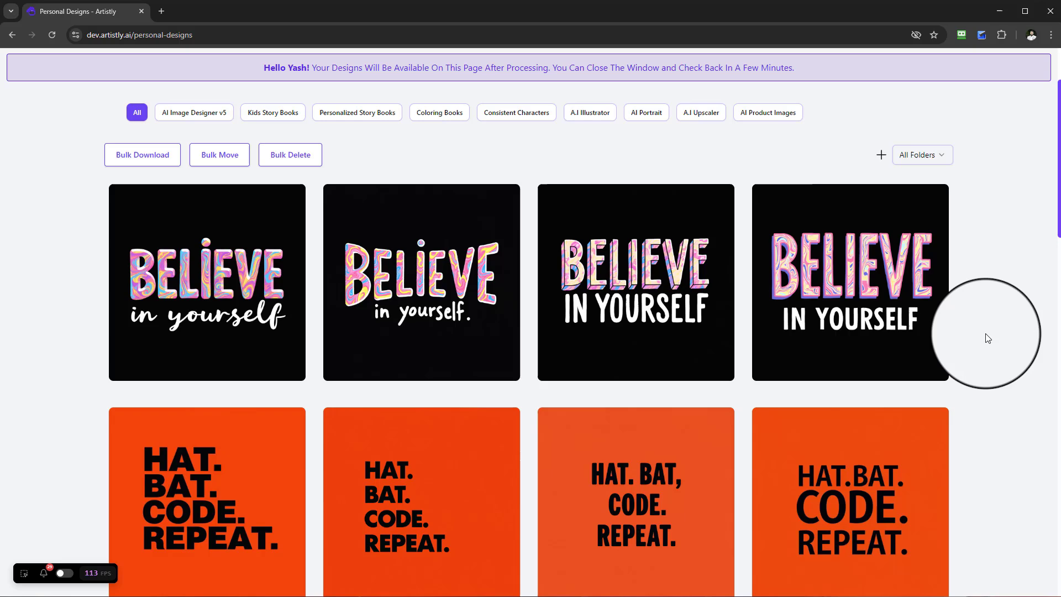